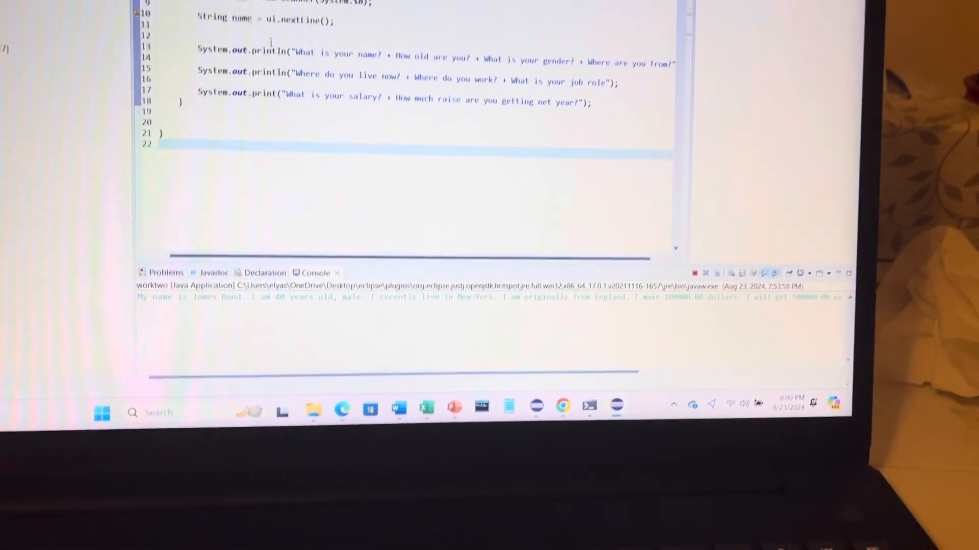
{"action": "mouse_move", "coordinate": [211, 79]}
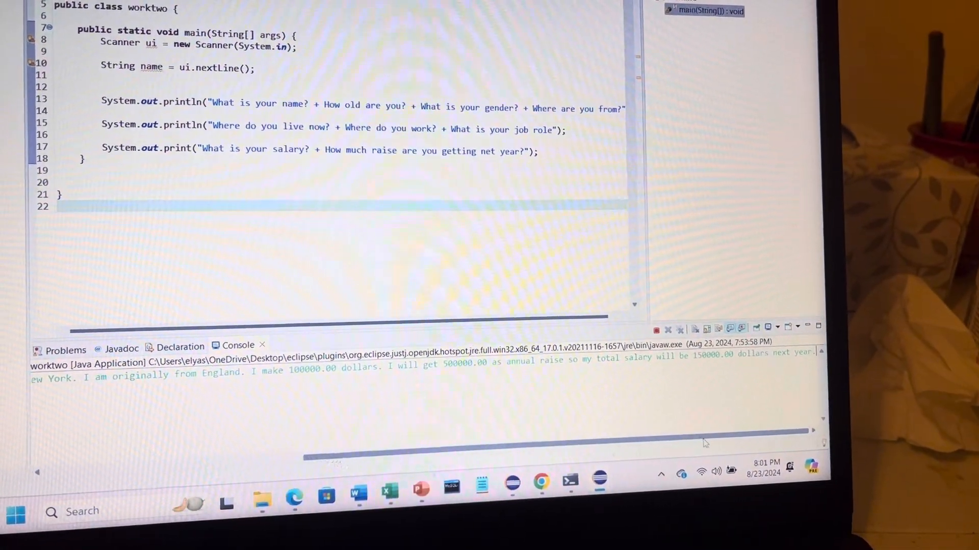
{"action": "mouse_move", "coordinate": [592, 518]}
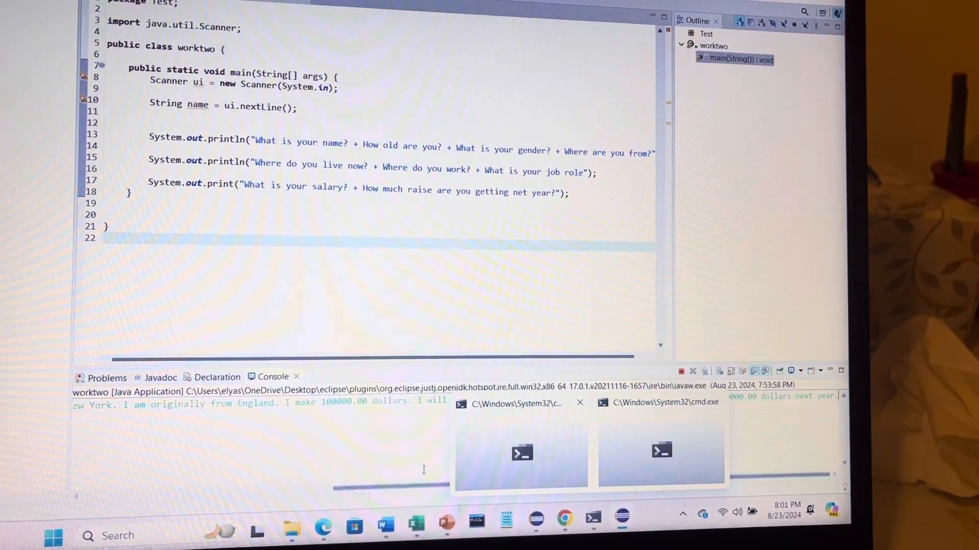